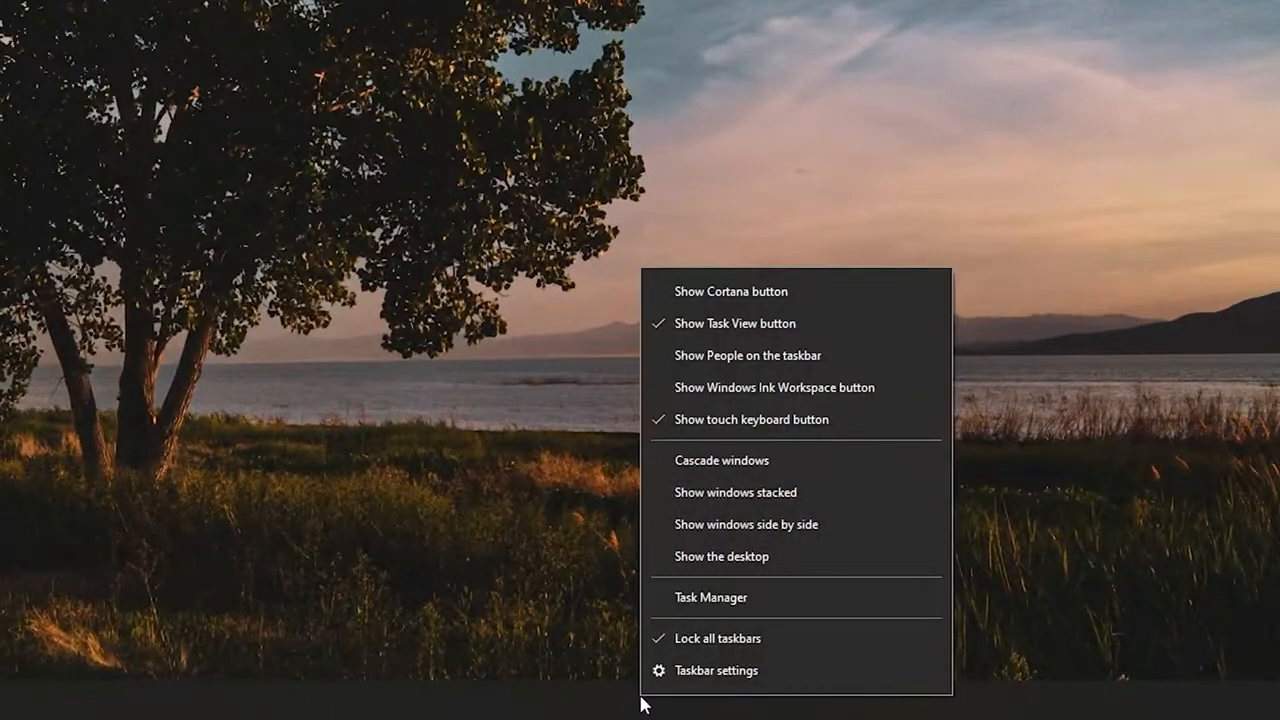
{"action": "mouse_move", "coordinate": [711, 597]}
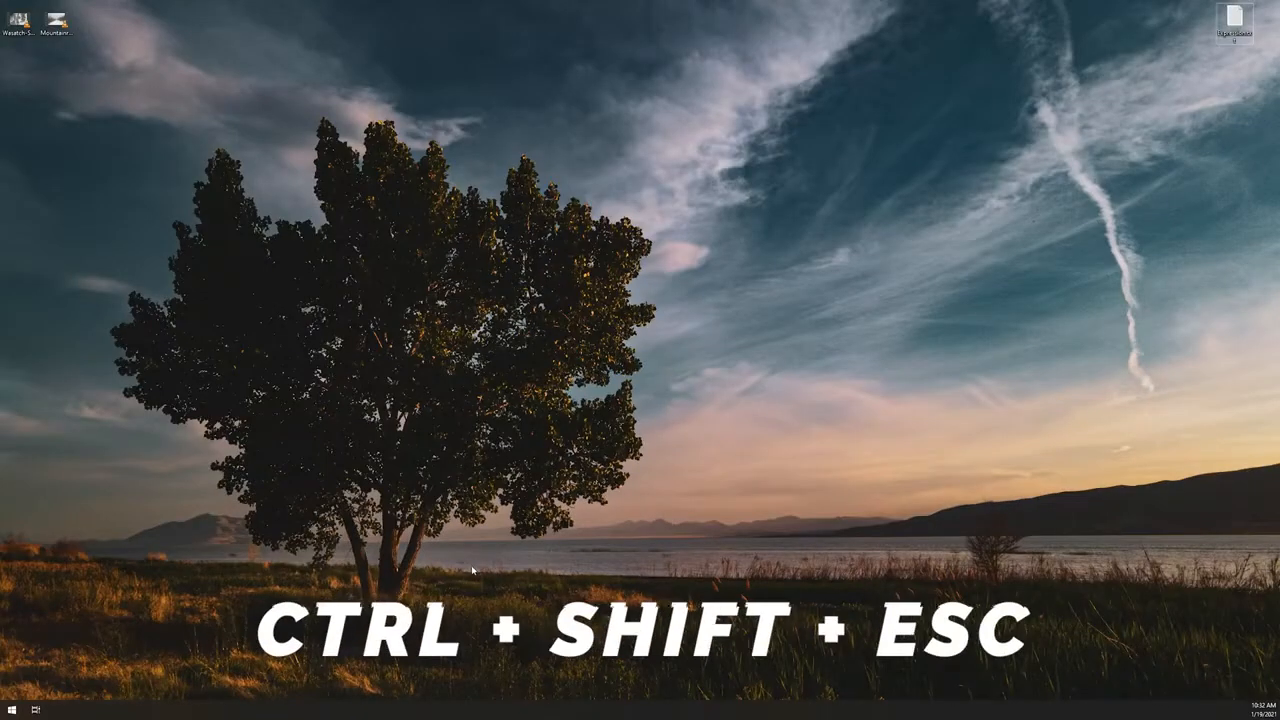
Launch Task Manager with Ctrl+Shift+Esc, showing After Effects, OBS Studio and Spotify.
{"action": "key", "text": "Ctrl+Shift+Esc"}
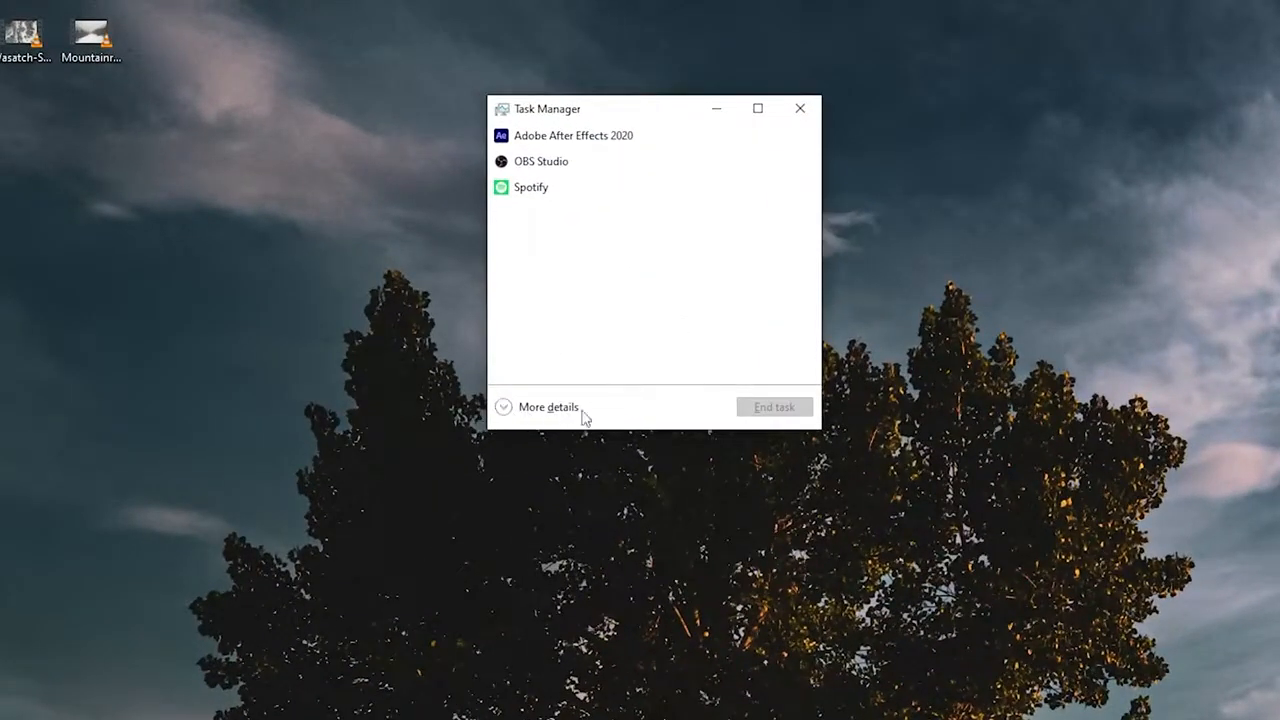
Switch Task Manager to its full details view showing apps and 104 background processes.
{"action": "left_click", "coordinate": [544, 406]}
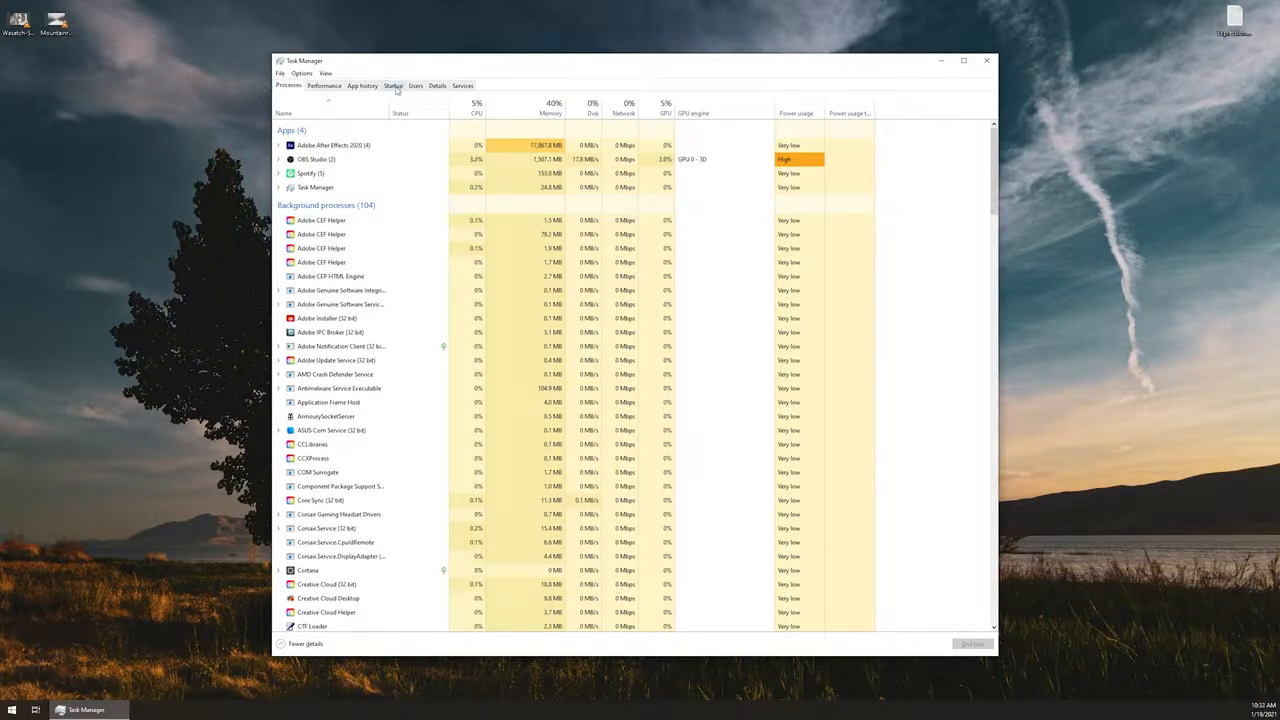
Show the Startup tab listing startup programs with publisher, status and startup impact.
{"action": "left_click", "coordinate": [396, 85]}
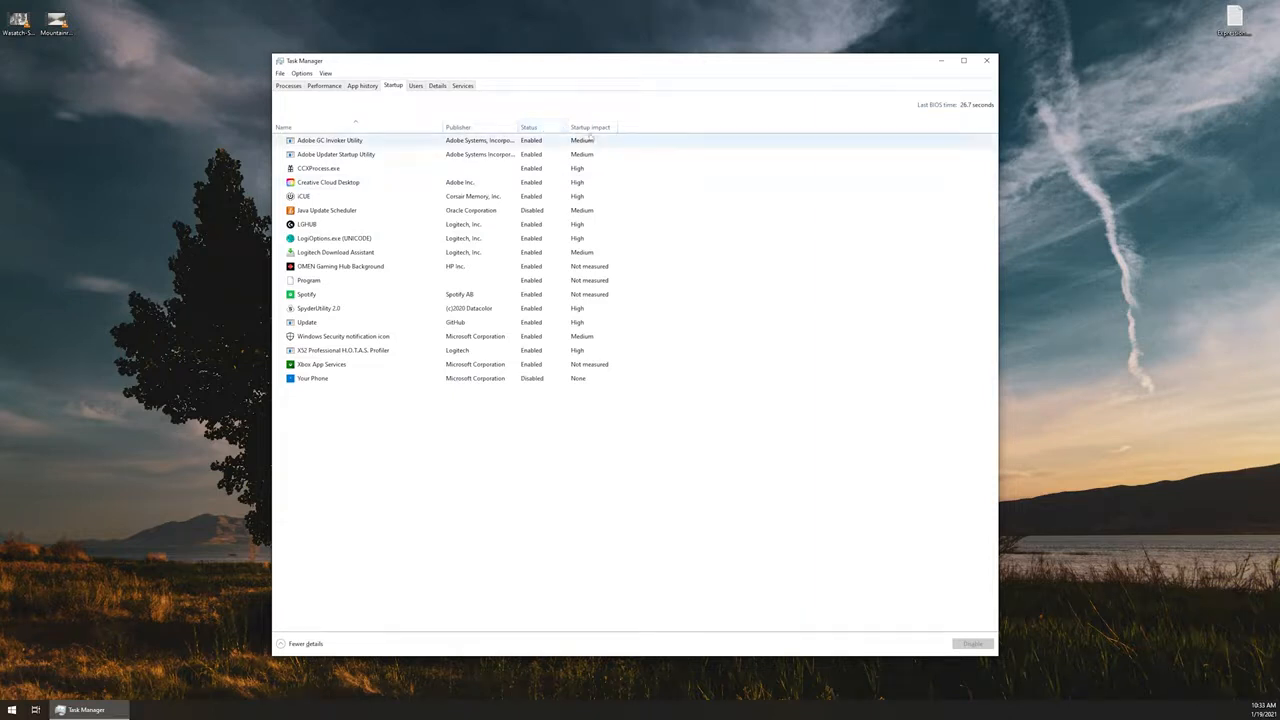
{"action": "mouse_move", "coordinate": [594, 134]}
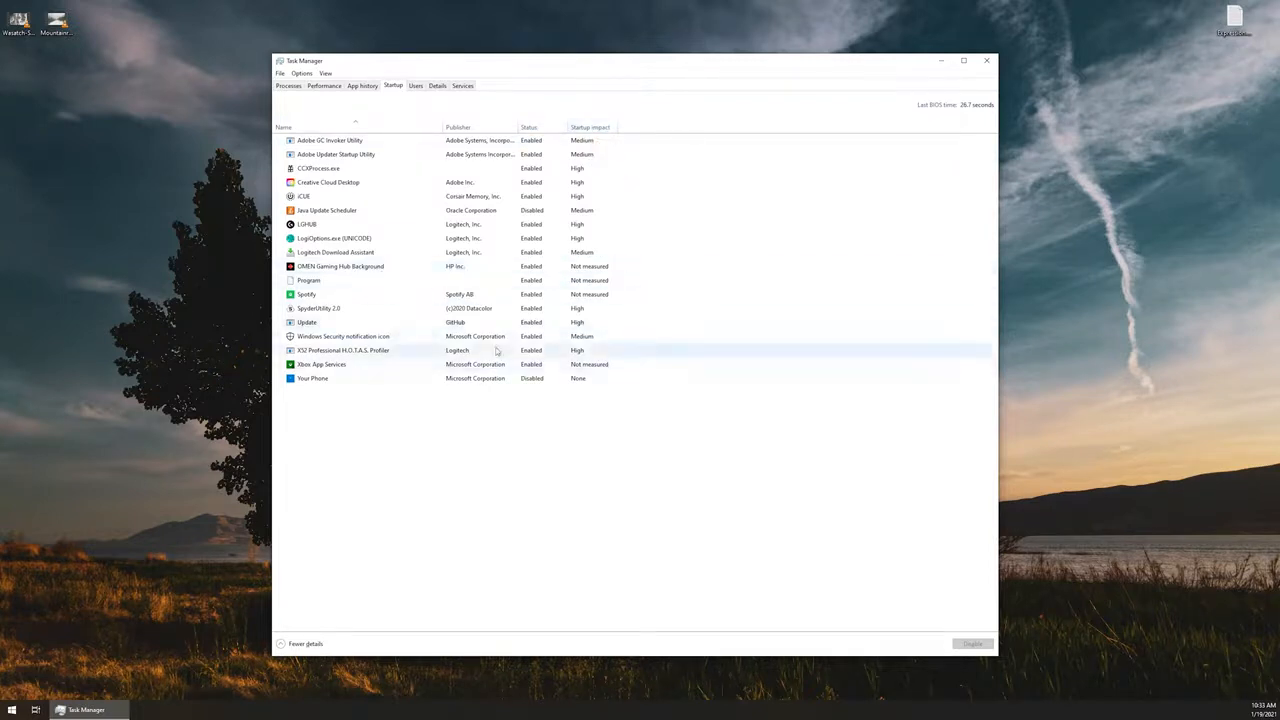
{"action": "right_click", "coordinate": [340, 266]}
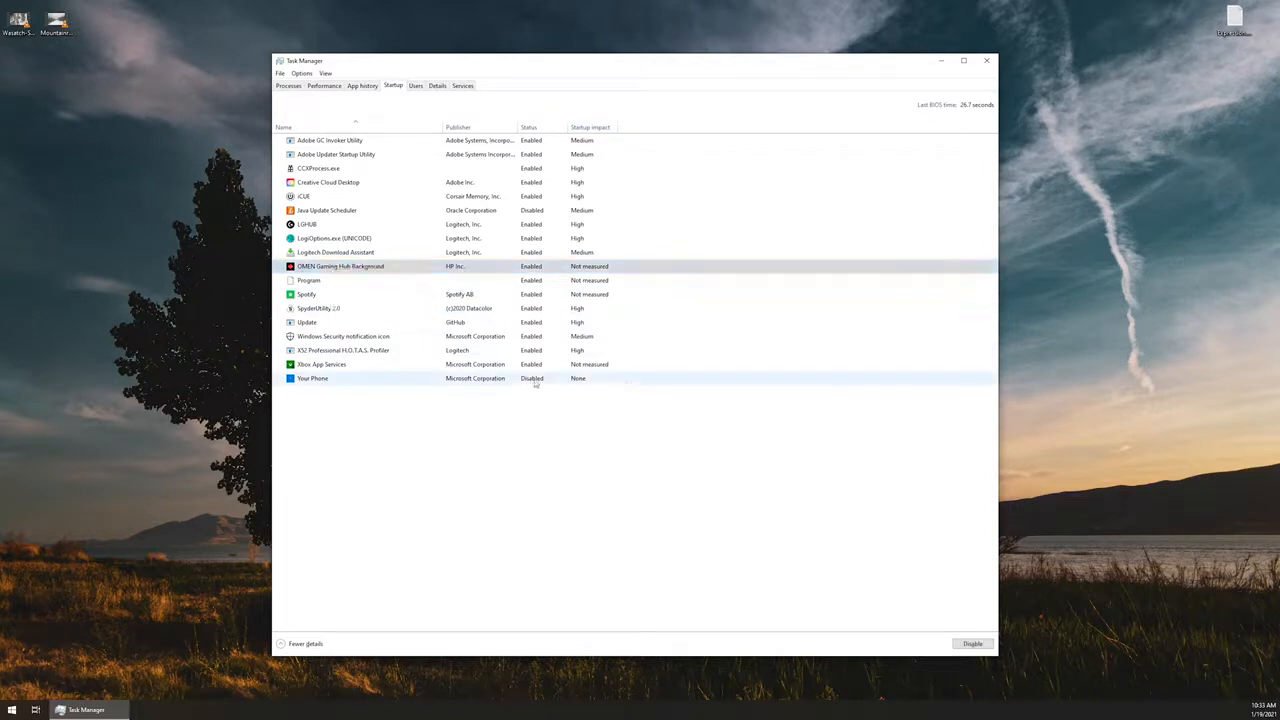
{"action": "right_click", "coordinate": [350, 378]}
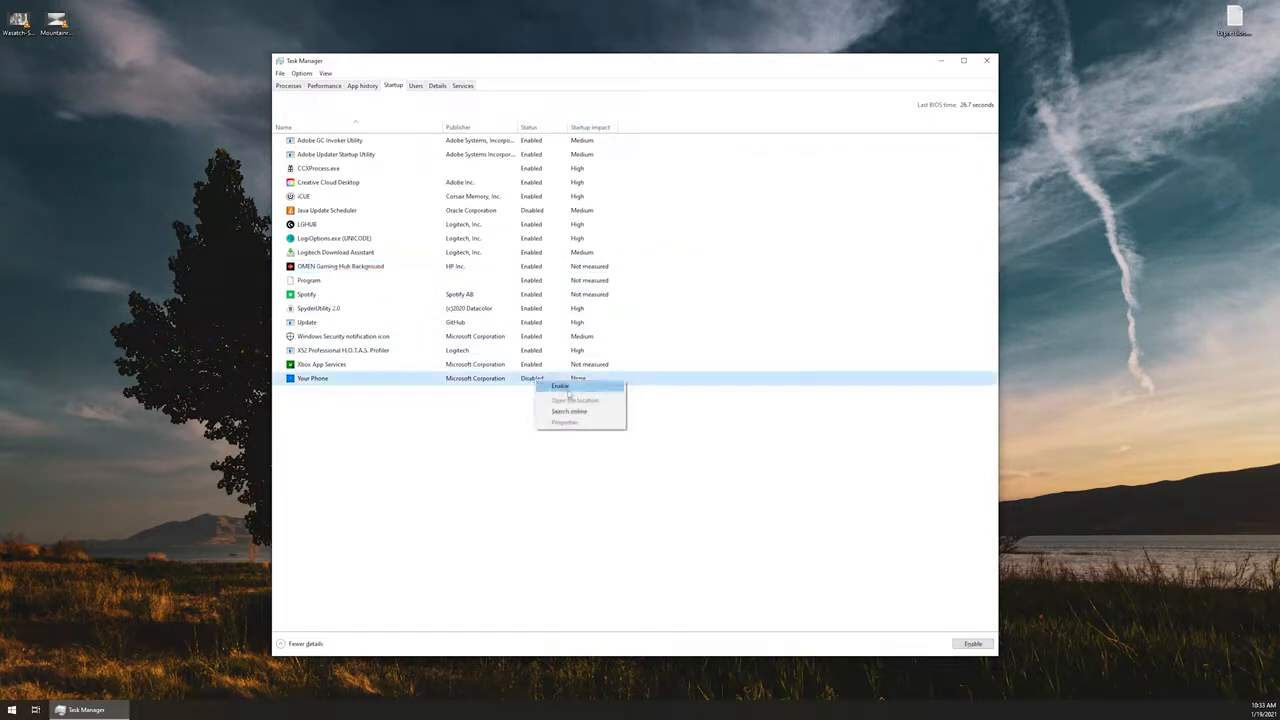
{"action": "mouse_move", "coordinate": [496, 464]}
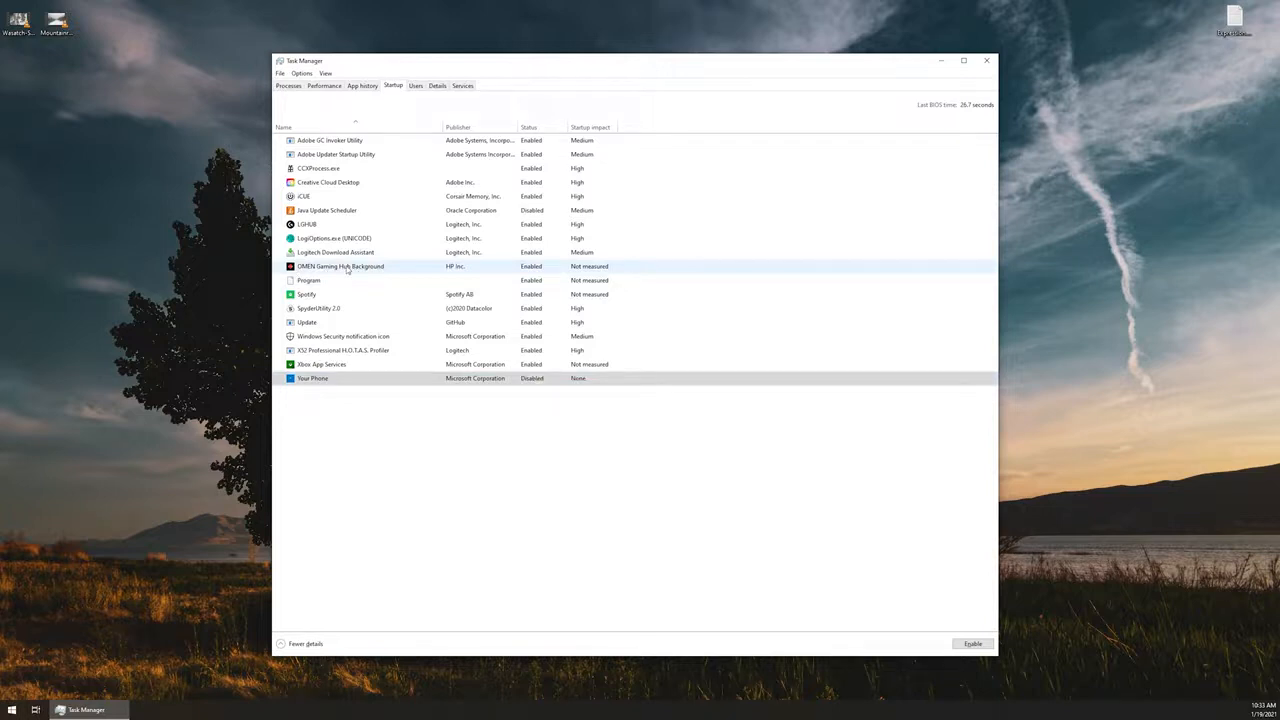
Disable OMEN Gaming Hub Background as a startup program.
{"action": "right_click", "coordinate": [348, 266]}
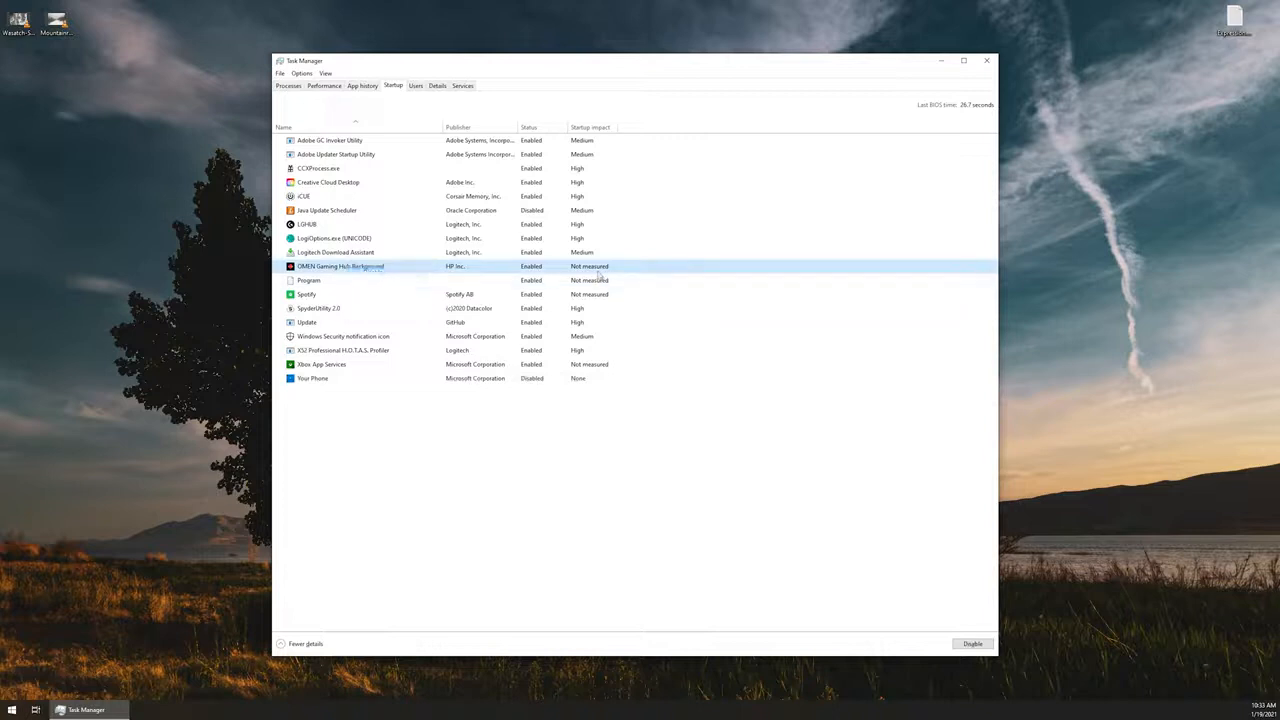
{"action": "left_click", "coordinate": [971, 643]}
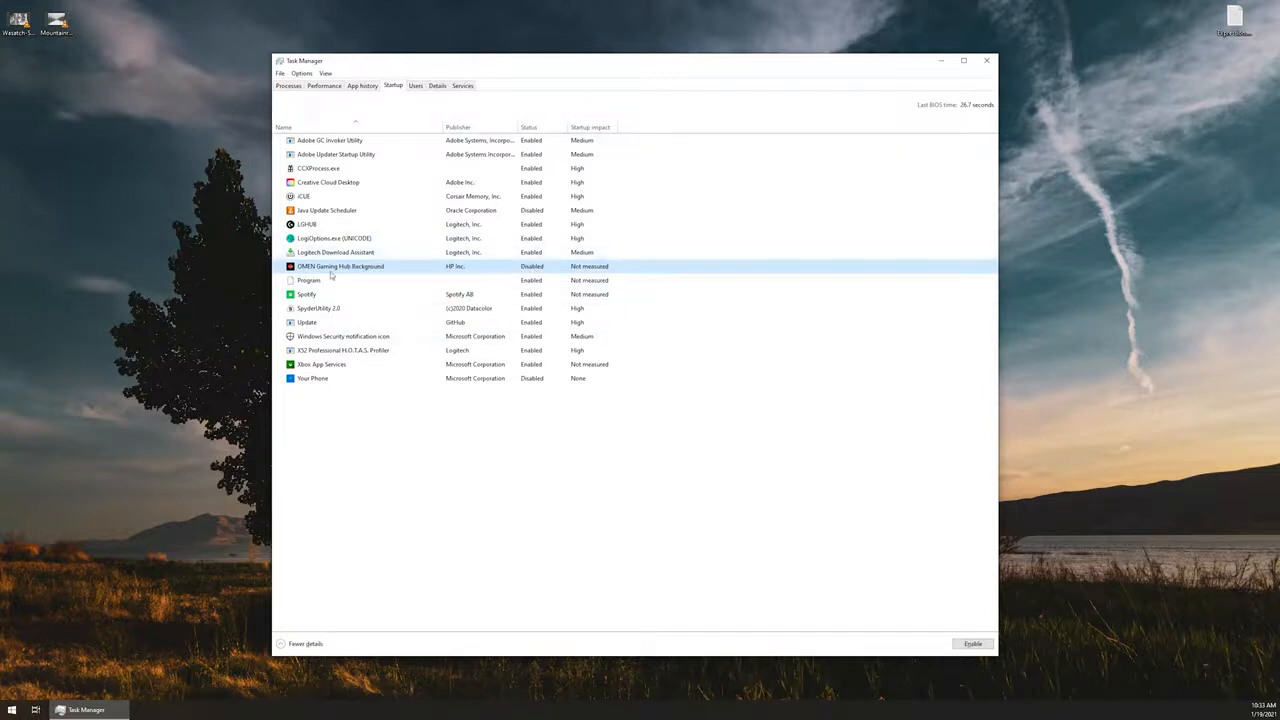
{"action": "mouse_move", "coordinate": [565, 530]}
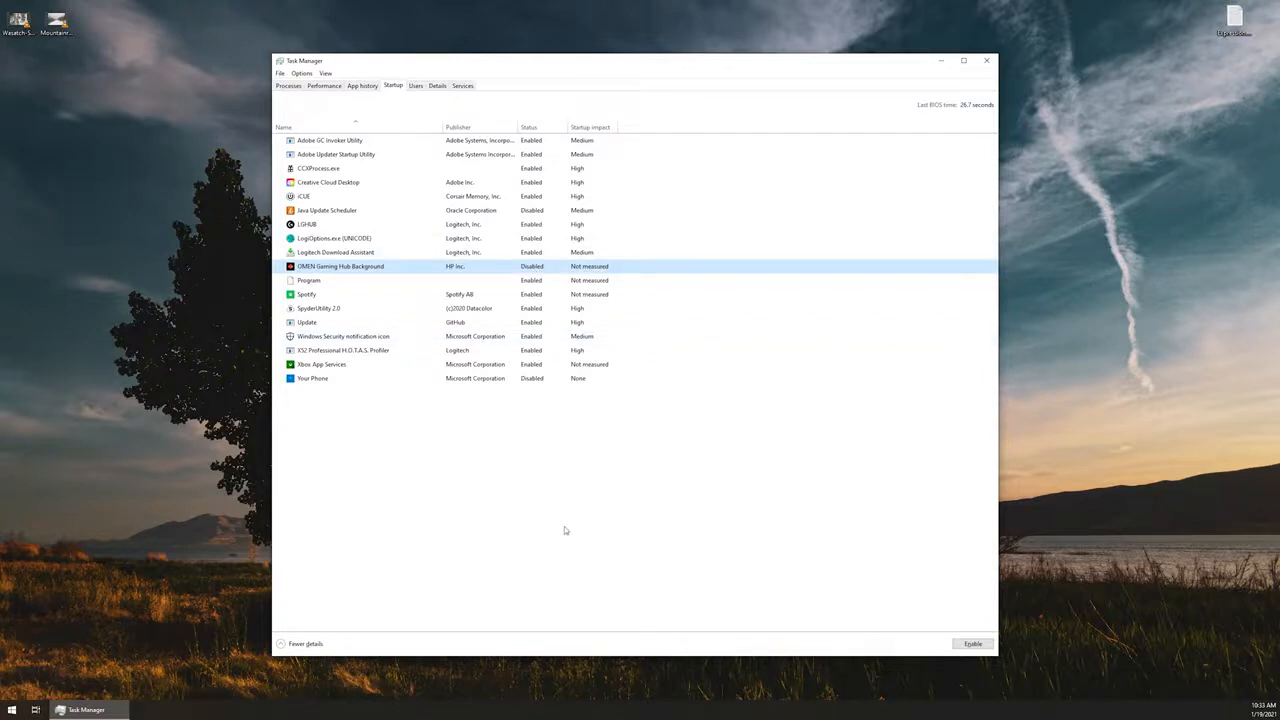
{"action": "mouse_move", "coordinate": [530, 500]}
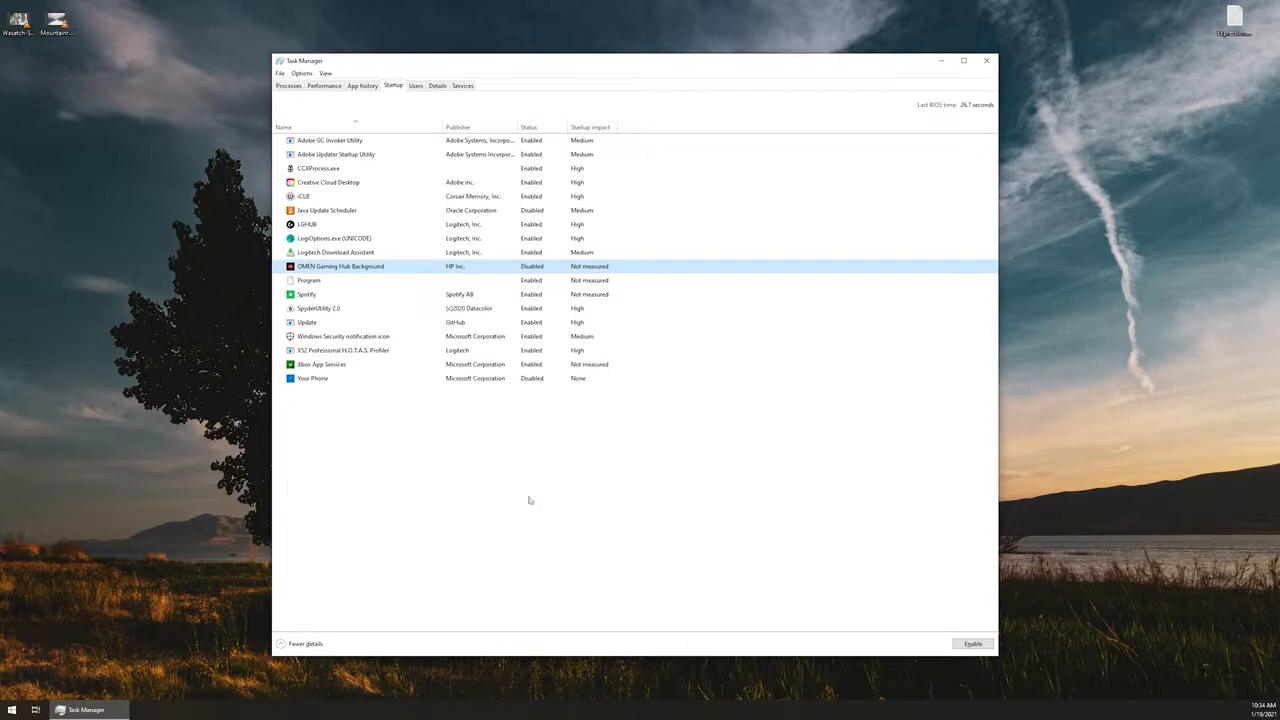
{"action": "left_click", "coordinate": [306, 294]}
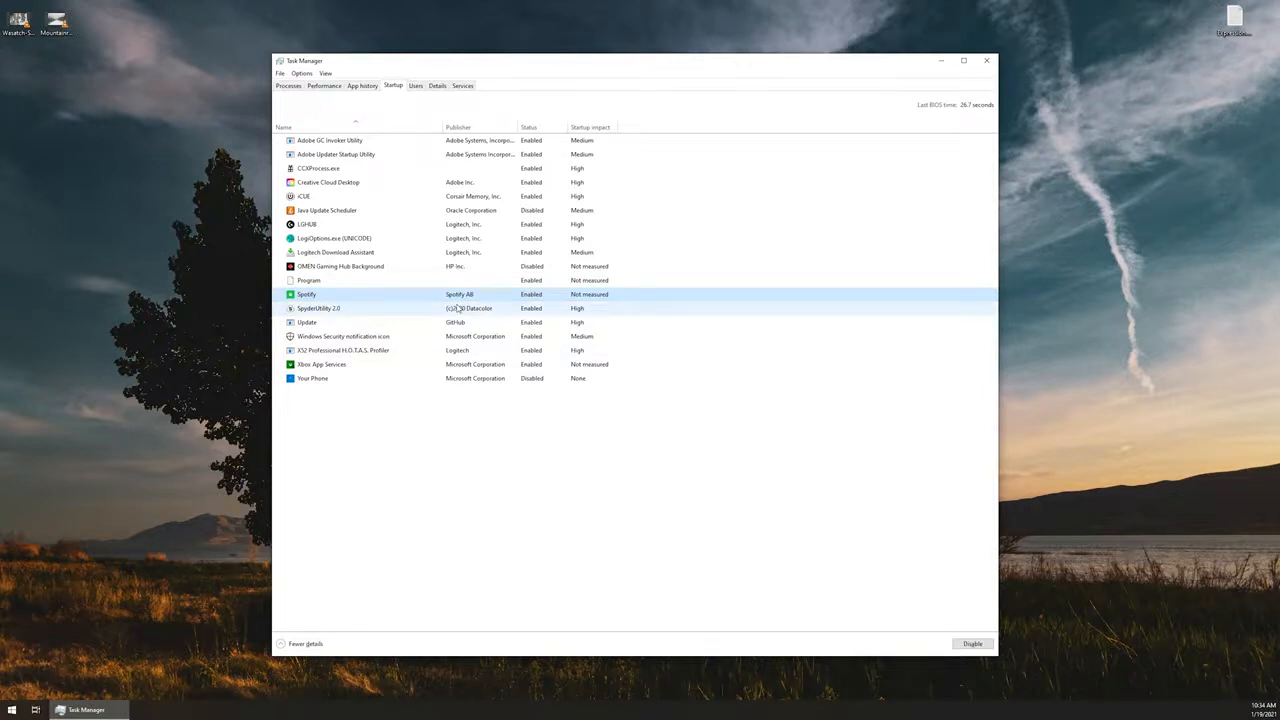
{"action": "right_click", "coordinate": [306, 294]}
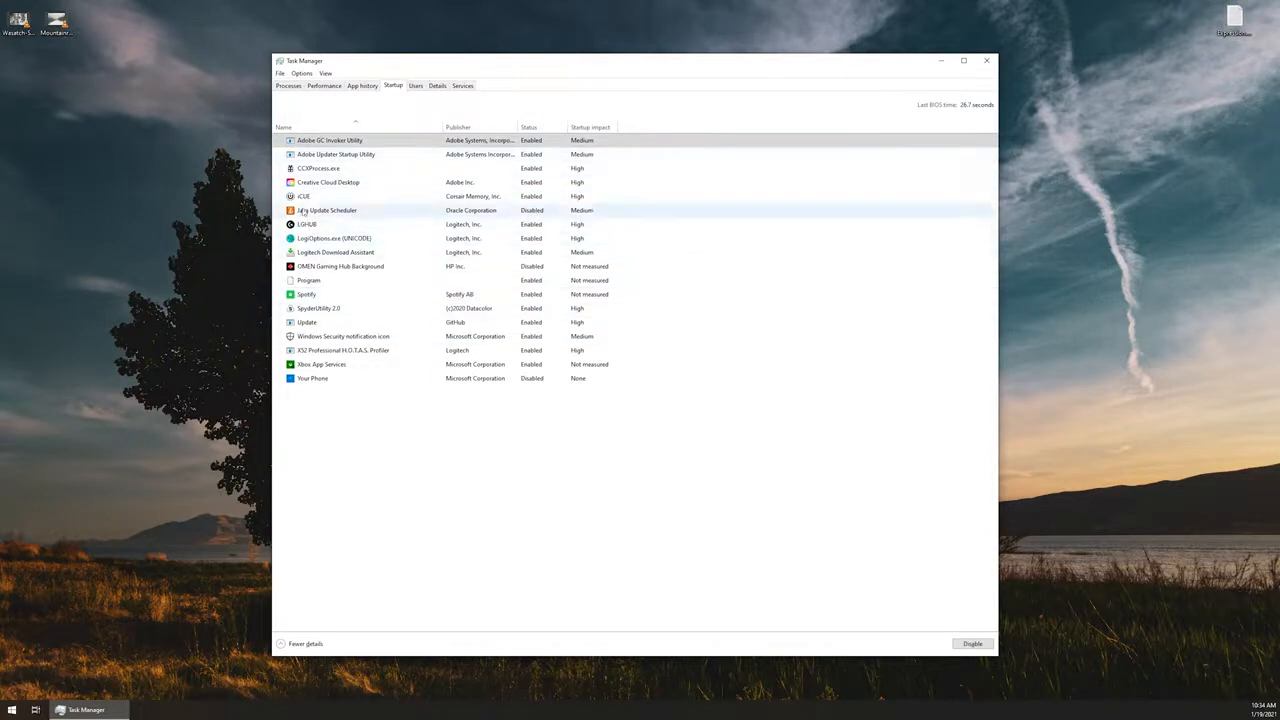
Search online for the iCUE startup entry, bringing up Bing results for iCUE Launcher.exe.
{"action": "right_click", "coordinate": [305, 196]}
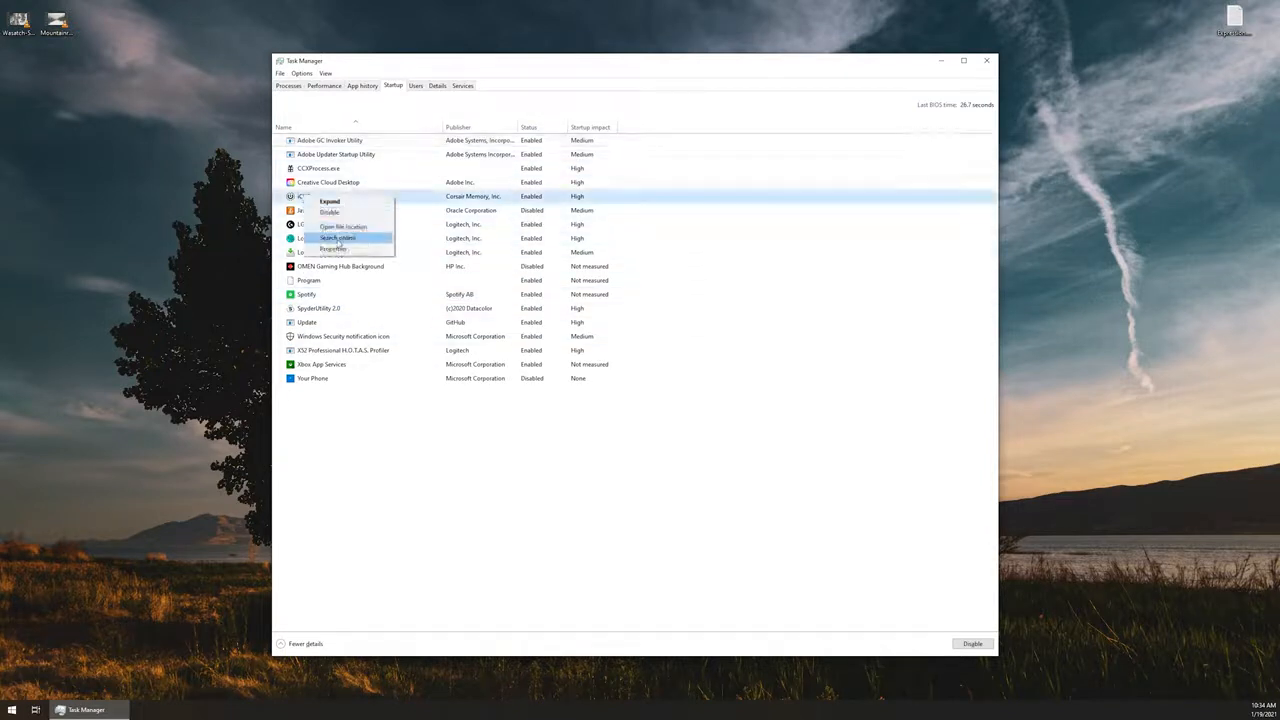
{"action": "mouse_move", "coordinate": [340, 238]}
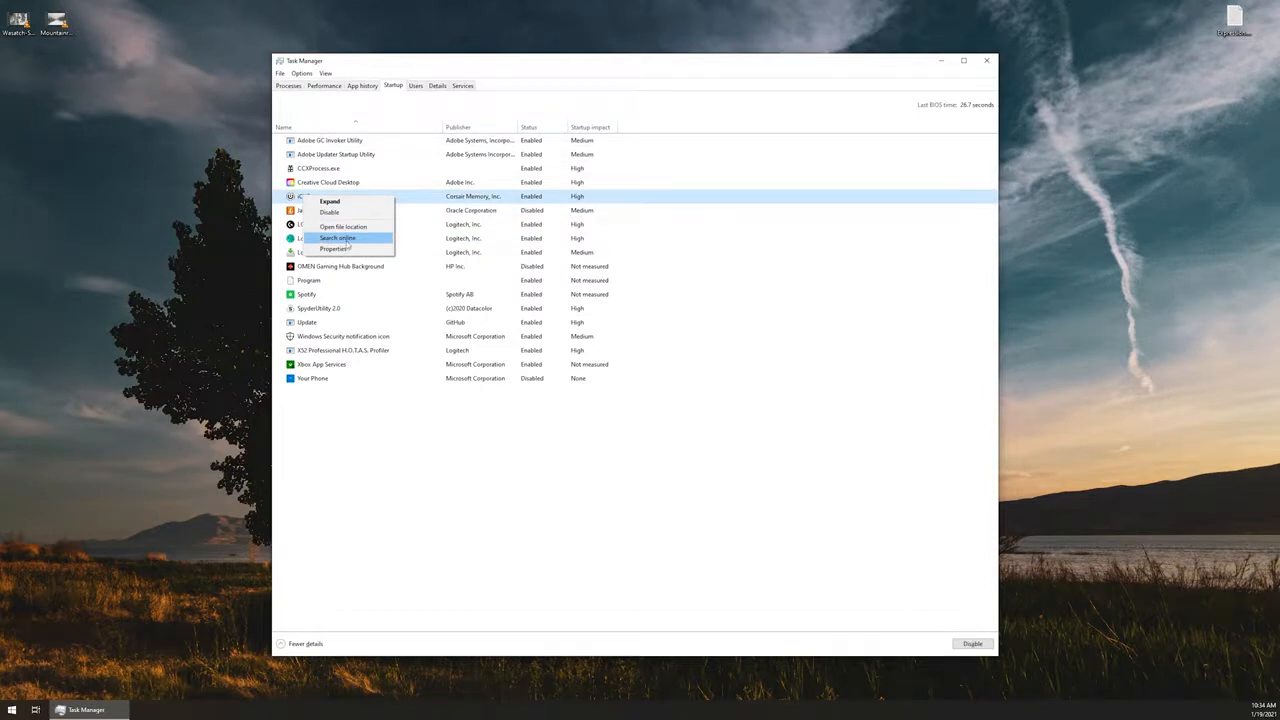
{"action": "left_click", "coordinate": [338, 238]}
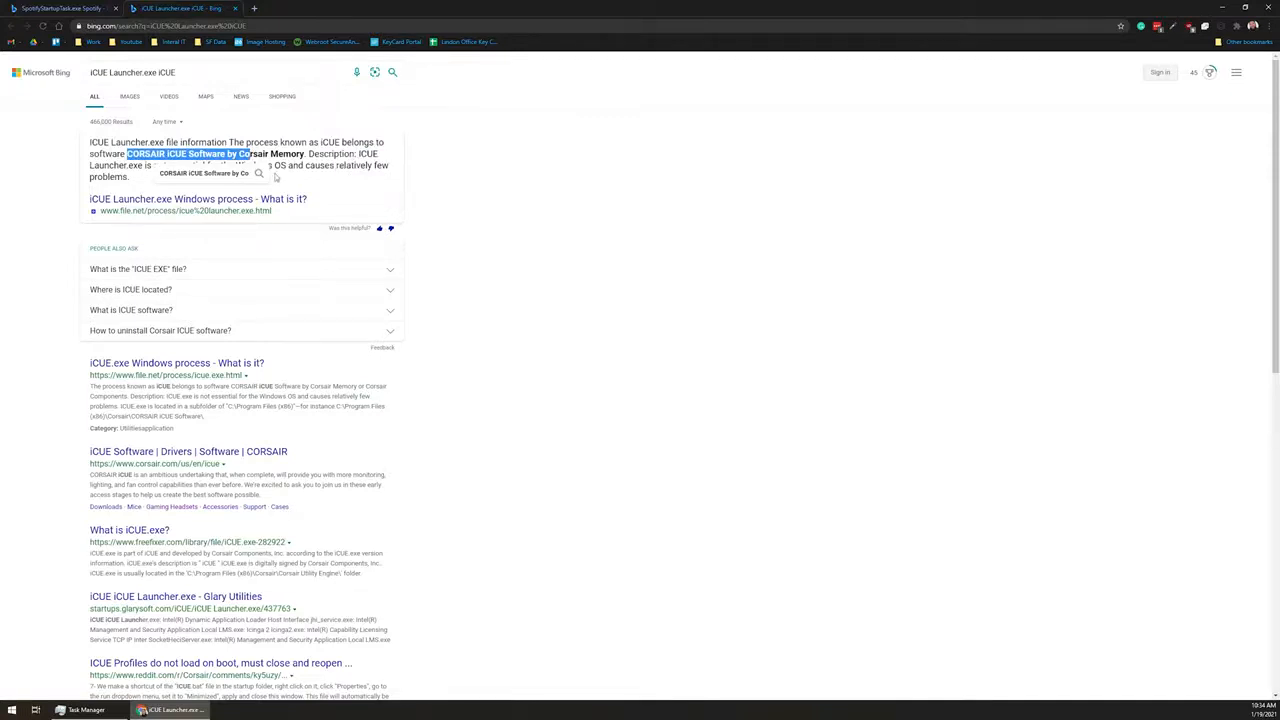
{"action": "mouse_move", "coordinate": [564, 305]}
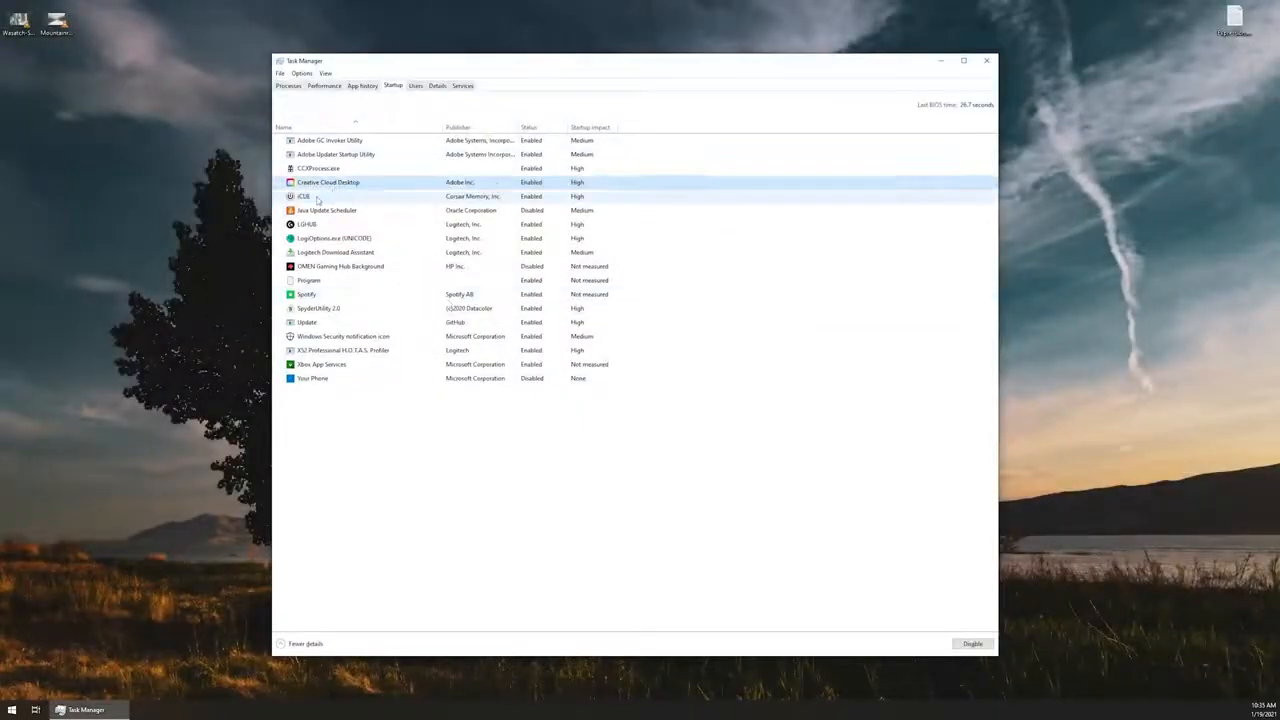
Inspect and cancel iCUE Launcher.exe properties, then open its CORSAIR iCUE Software folder.
{"action": "right_click", "coordinate": [303, 196]}
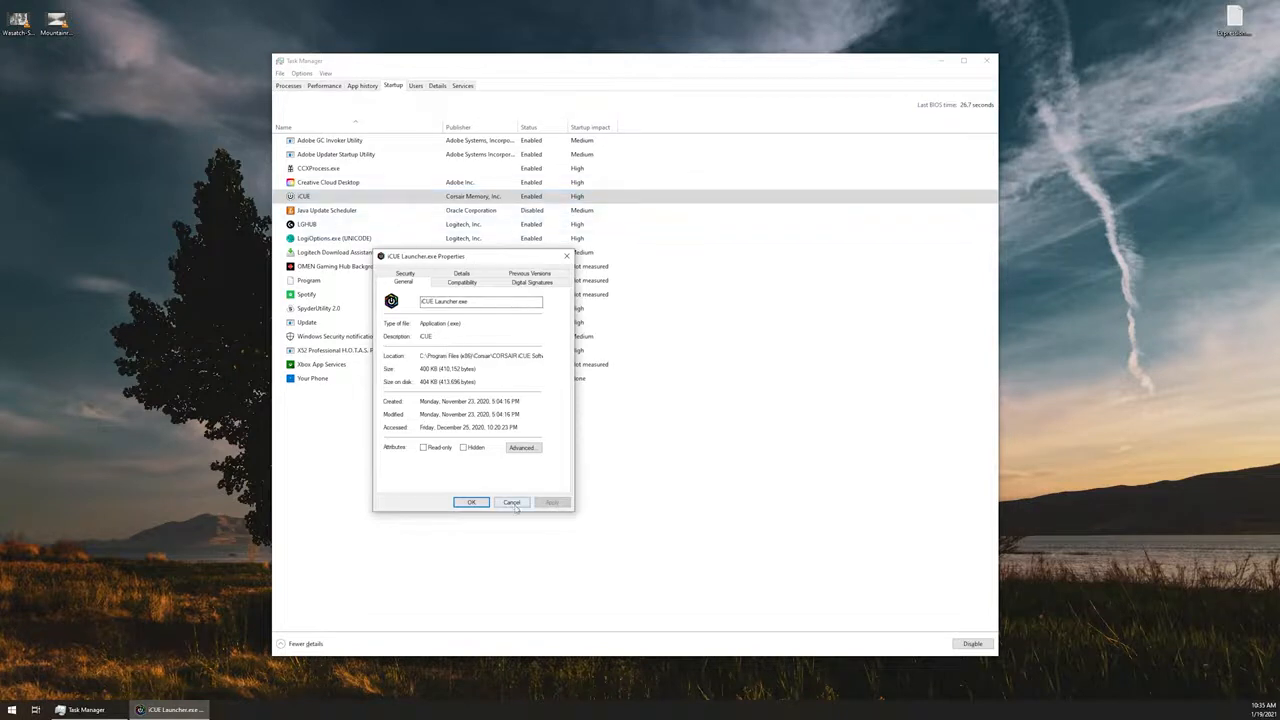
{"action": "left_click", "coordinate": [511, 502]}
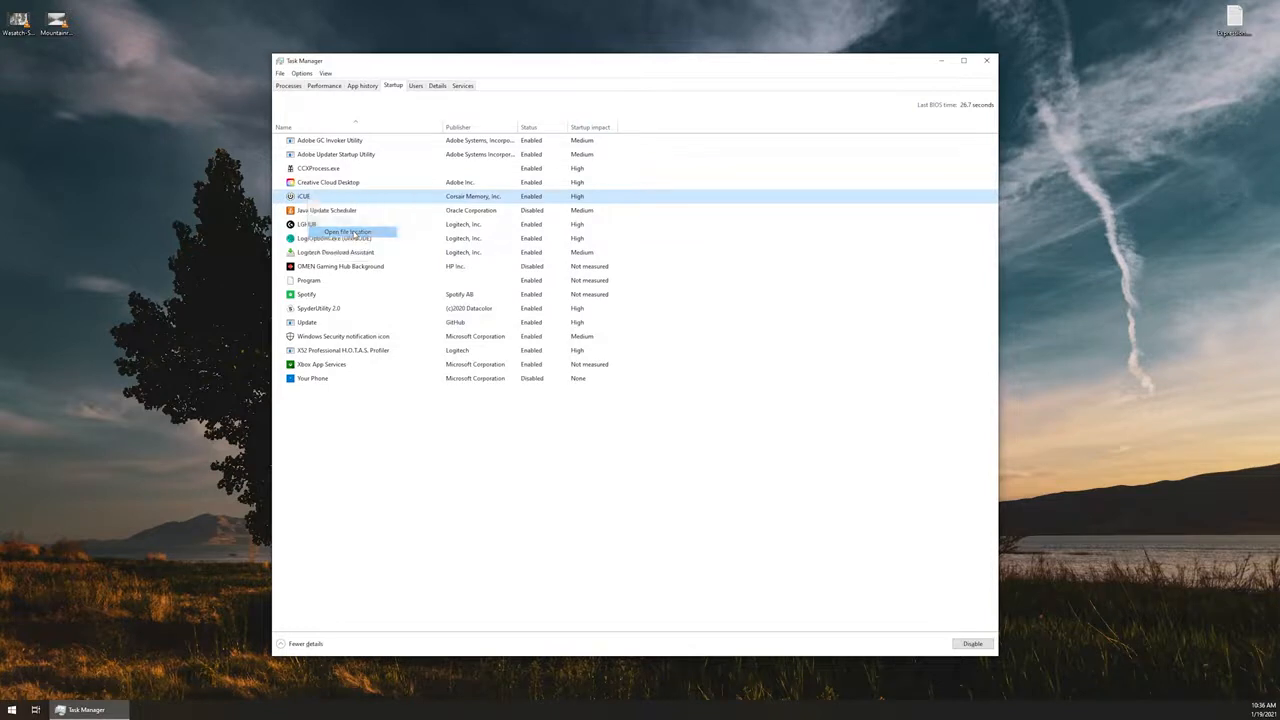
{"action": "left_click", "coordinate": [348, 232]}
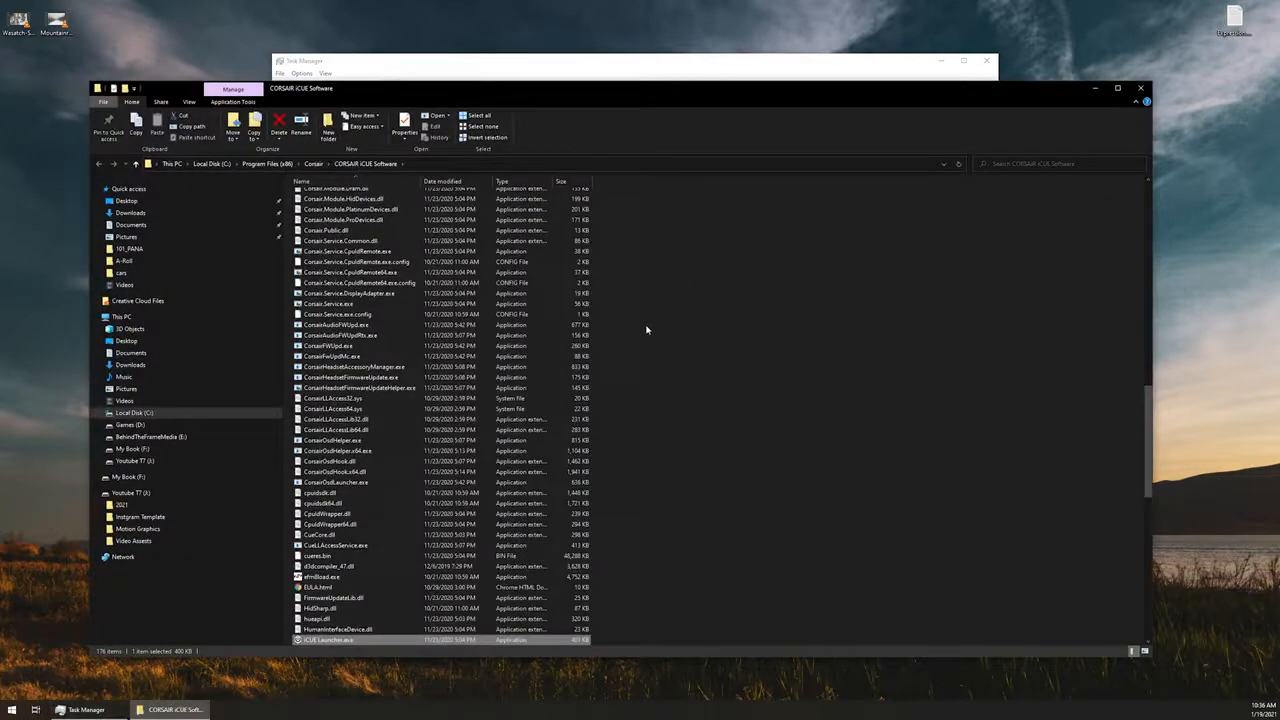